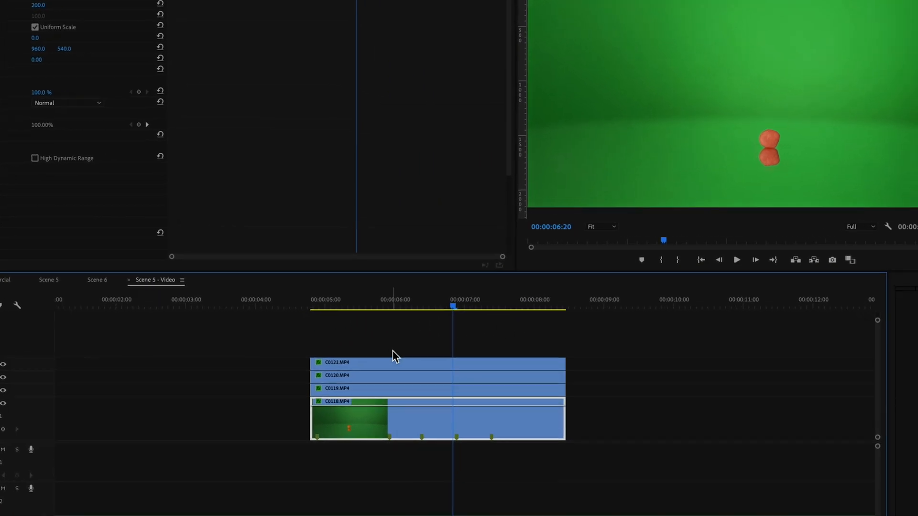
# Step: Scrub through the stacked nerd clips and green-screen section up to the jelly-bean bottle clip
pyautogui.click(389, 307)
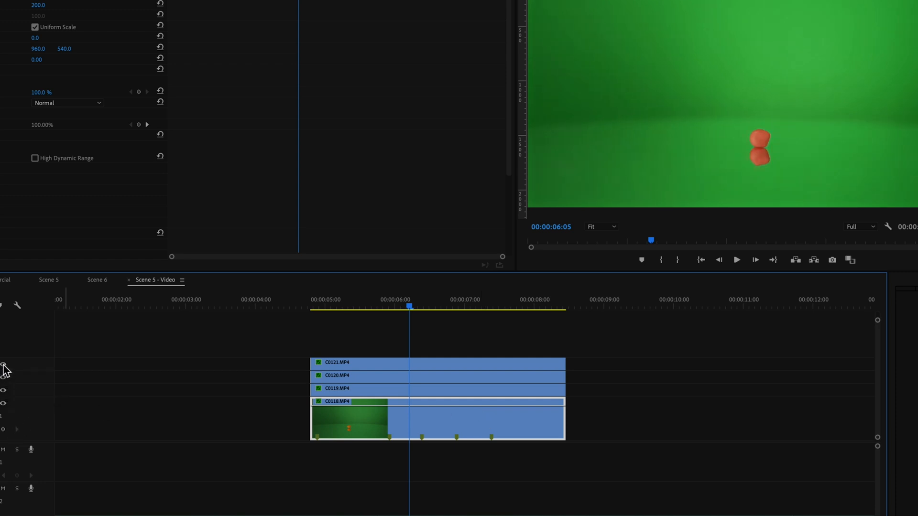
pyautogui.moveTo(347, 315)
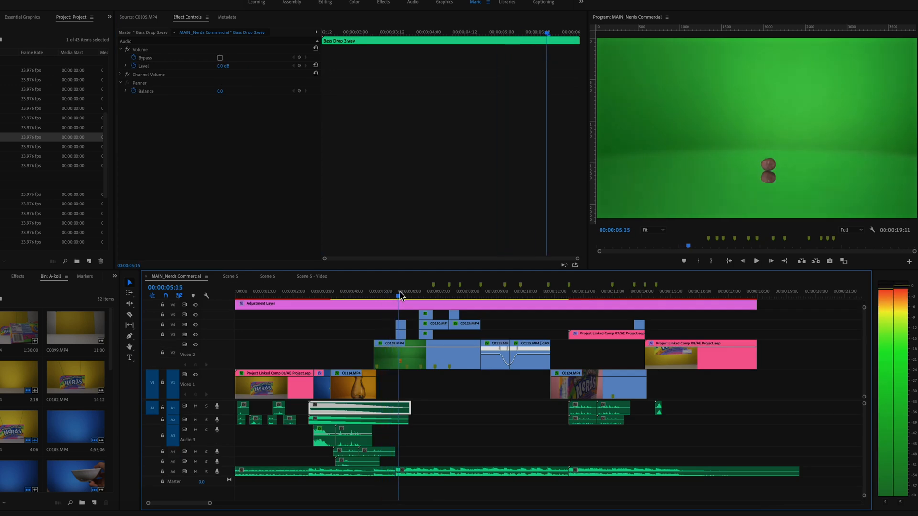
pyautogui.click(427, 296)
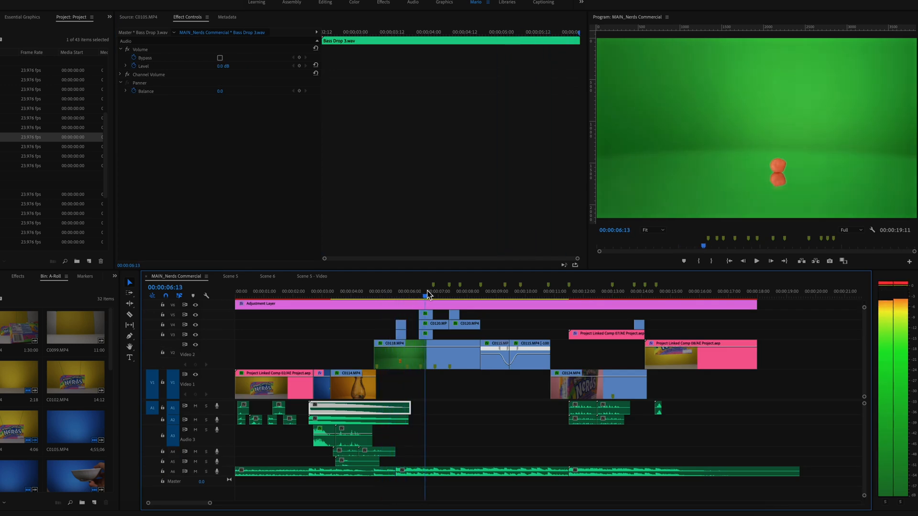
pyautogui.click(457, 295)
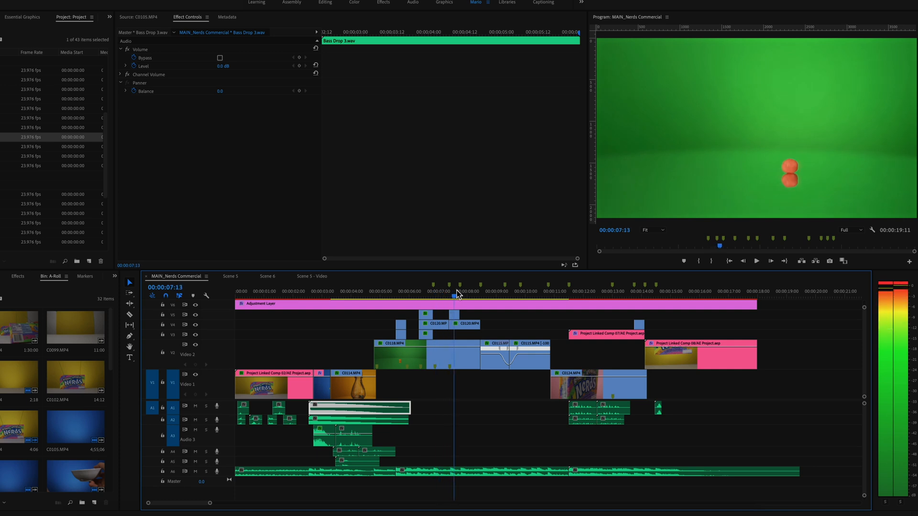
pyautogui.click(485, 291)
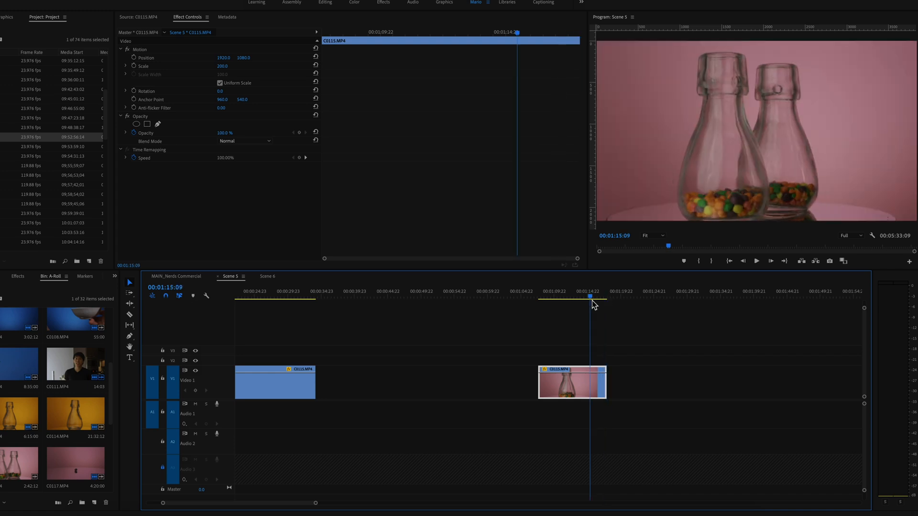
pyautogui.moveTo(591, 299); pyautogui.dragTo(584, 301)
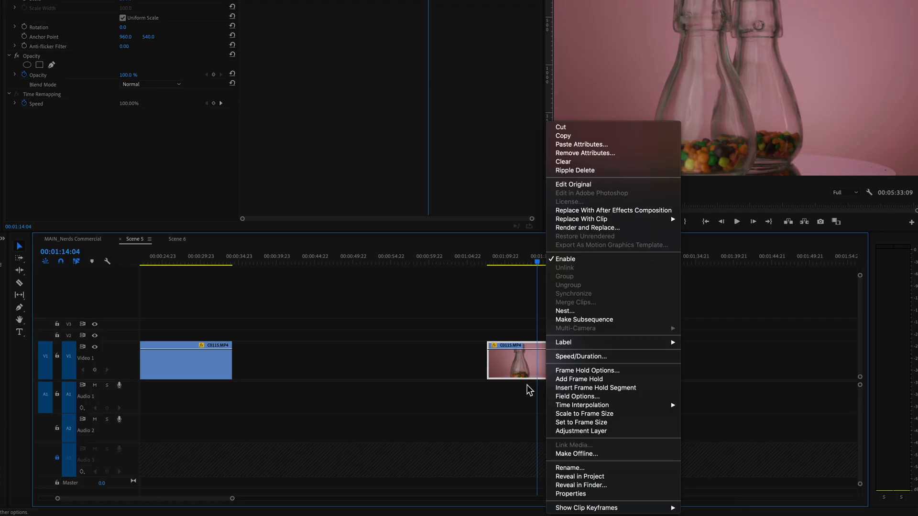
pyautogui.moveTo(587, 508)
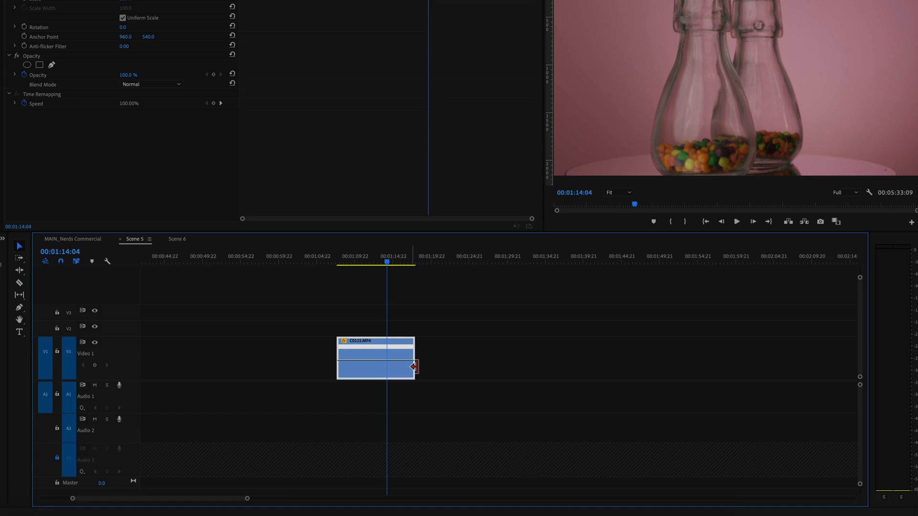
pyautogui.moveTo(395, 367)
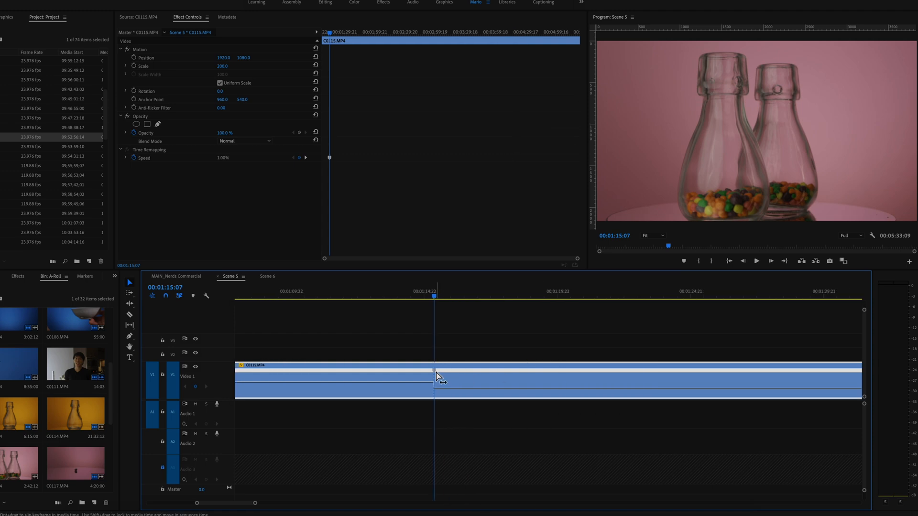
# Step: Add a speed keyframe partway through the bottle clip and ramp the speed after it
pyautogui.moveTo(436, 377); pyautogui.dragTo(480, 384)
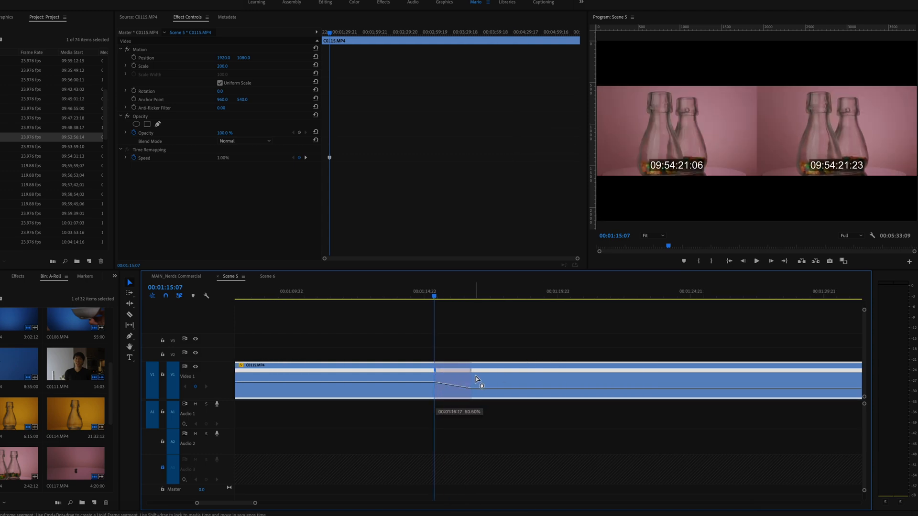
pyautogui.moveTo(454, 384); pyautogui.dragTo(477, 384)
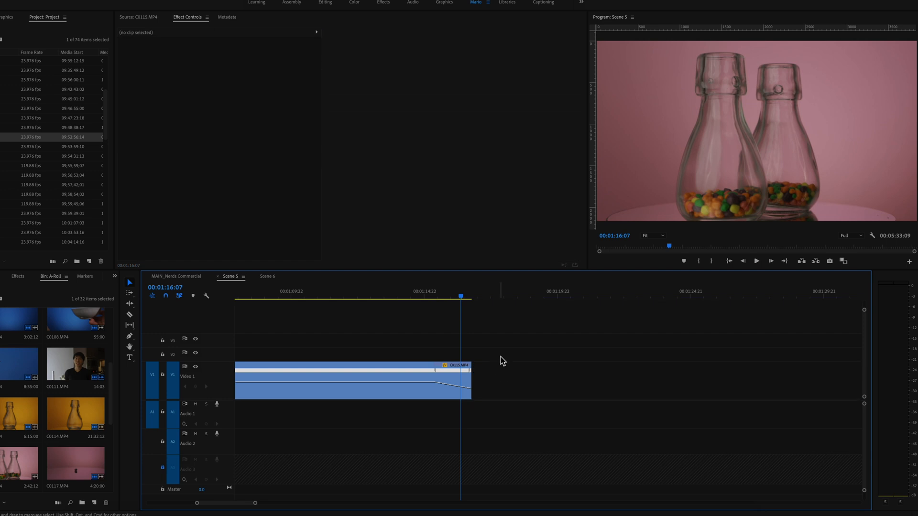
# Step: Raise the bottle clip's speed to about 538% and stretch the keyframe ramp for a smoother change
pyautogui.click(351, 381)
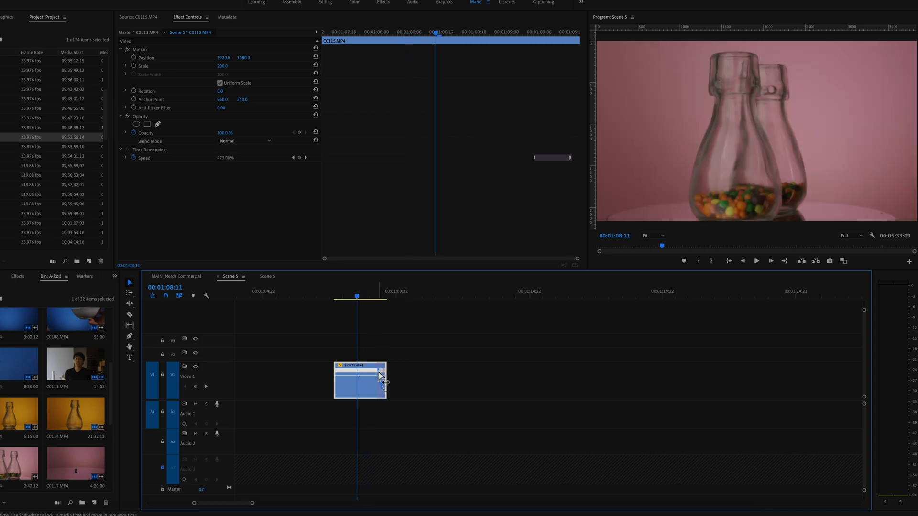
pyautogui.moveTo(381, 379); pyautogui.dragTo(364, 386)
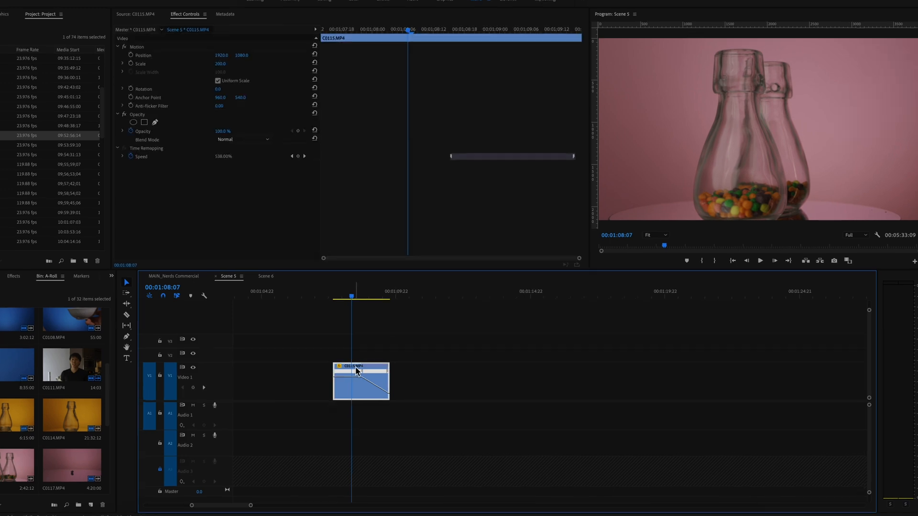
# Step: Set the bottle clip's Time Interpolation to Optical Flow in its Speed/Duration settings
pyautogui.rightClick(360, 381)
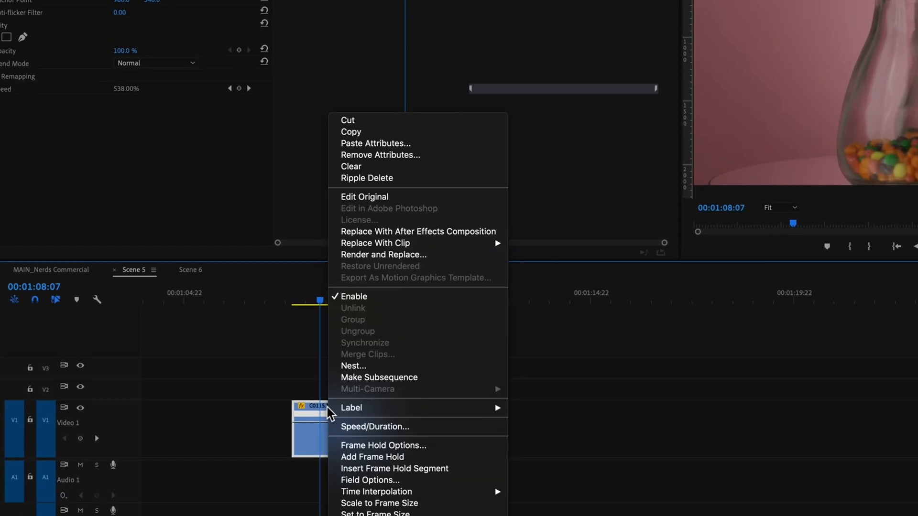
pyautogui.moveTo(397, 427)
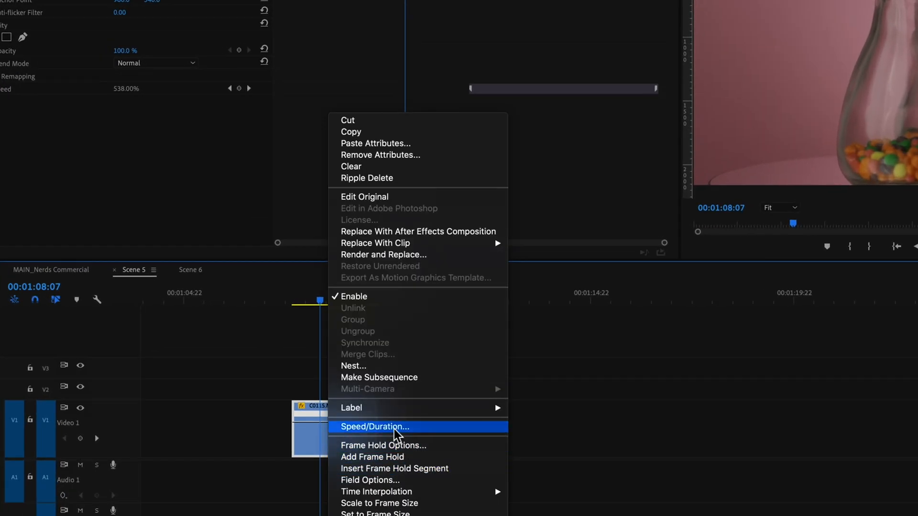
pyautogui.click(374, 427)
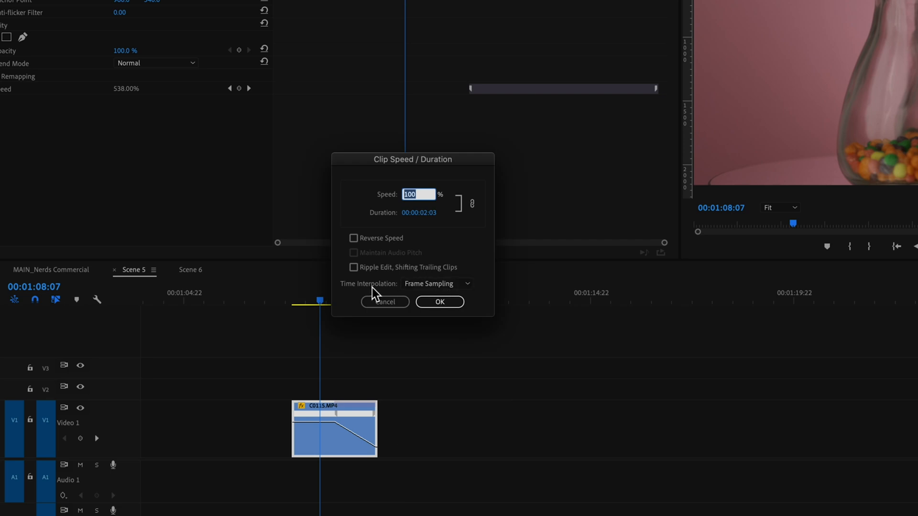
pyautogui.click(436, 283)
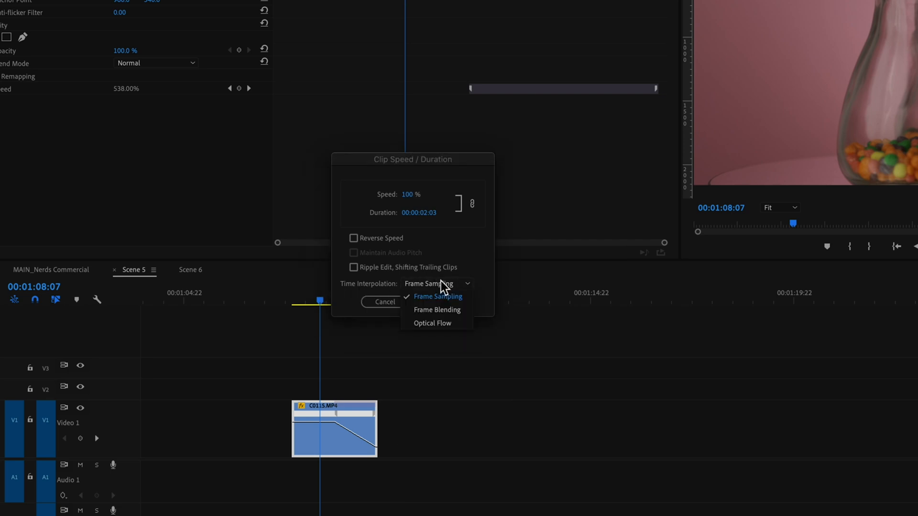
pyautogui.click(433, 323)
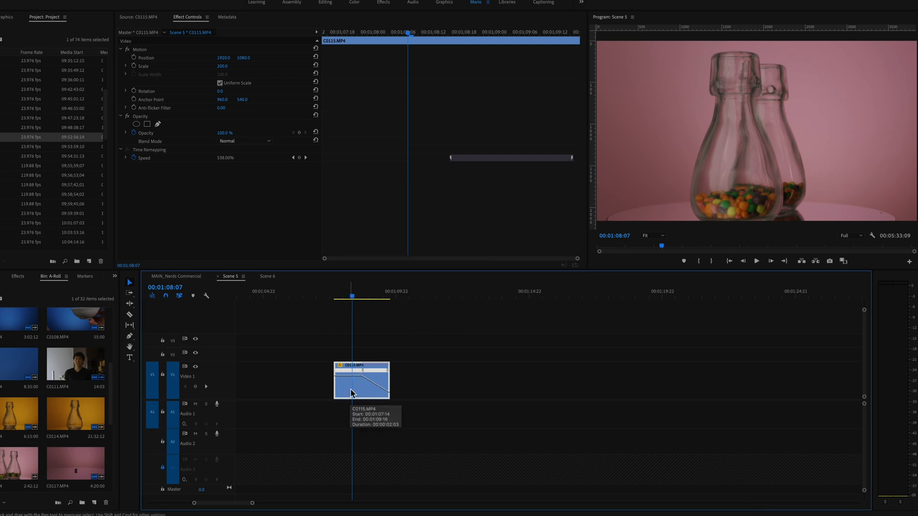
pyautogui.moveTo(359, 393)
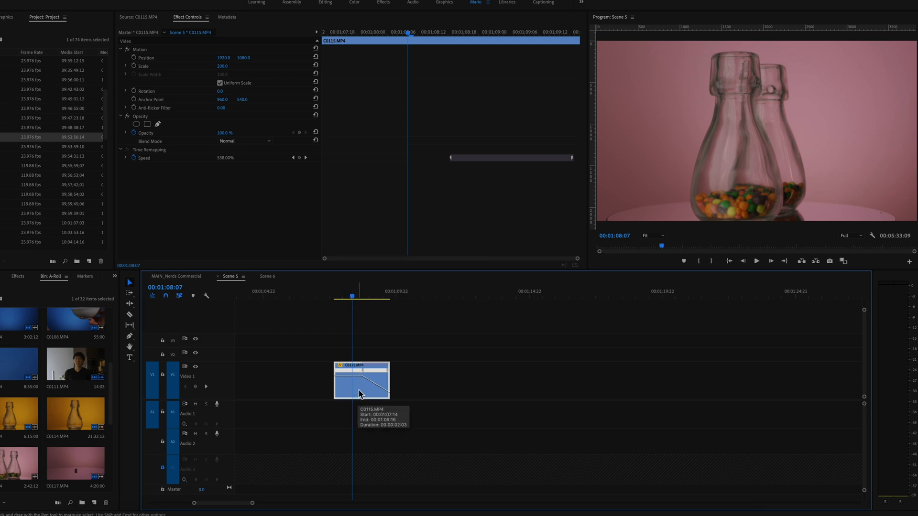
# Step: Duplicate the sped-up bottle clip right after the original and review its Speed/Duration settings
pyautogui.moveTo(362, 381); pyautogui.dragTo(427, 381)
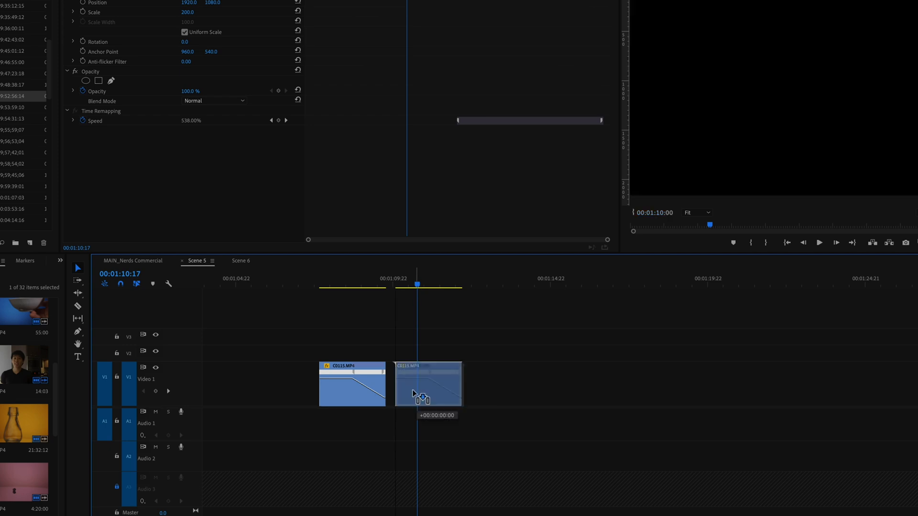
pyautogui.rightClick(428, 384)
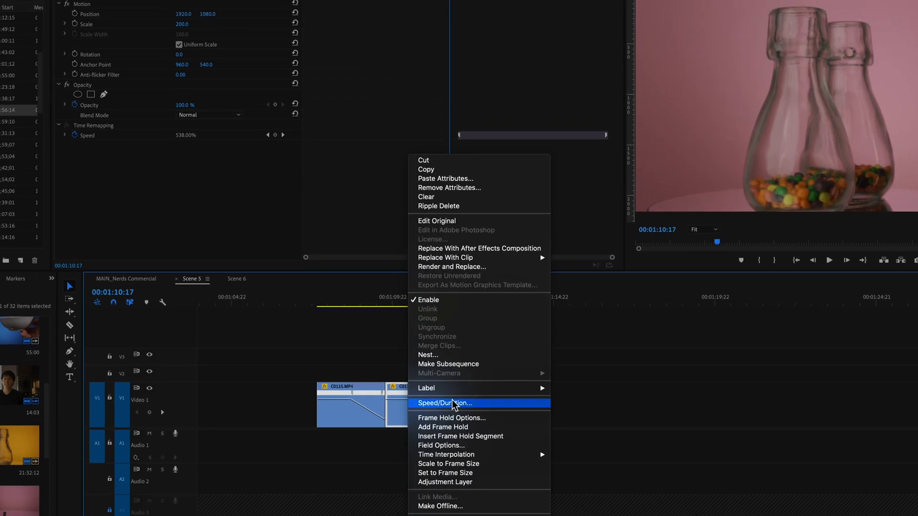
pyautogui.moveTo(455, 407)
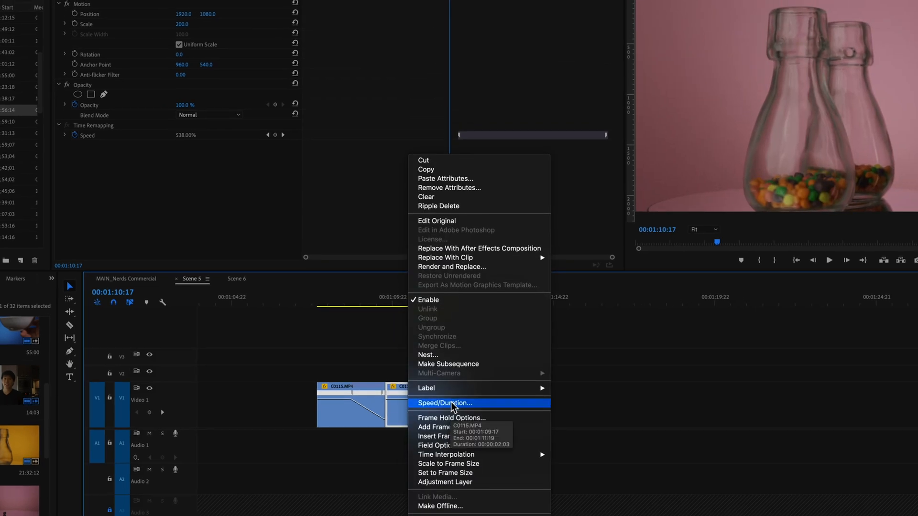
pyautogui.click(447, 403)
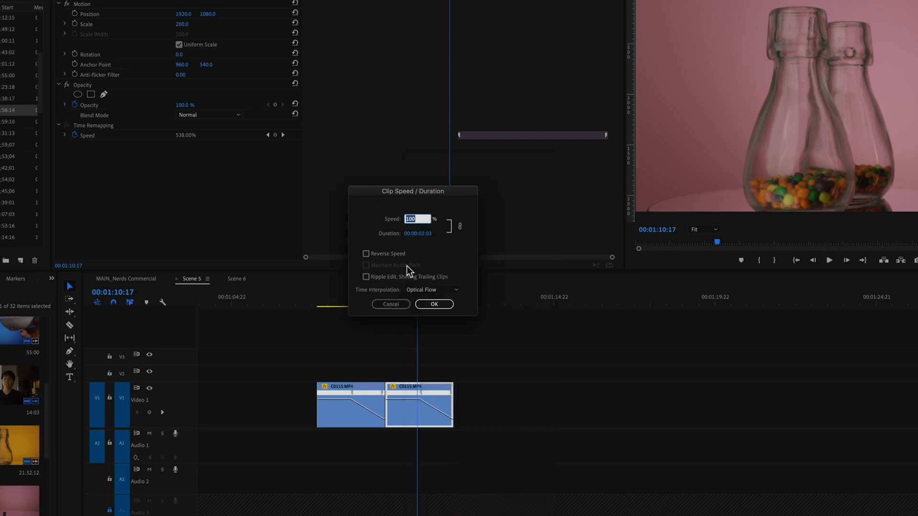
pyautogui.click(434, 305)
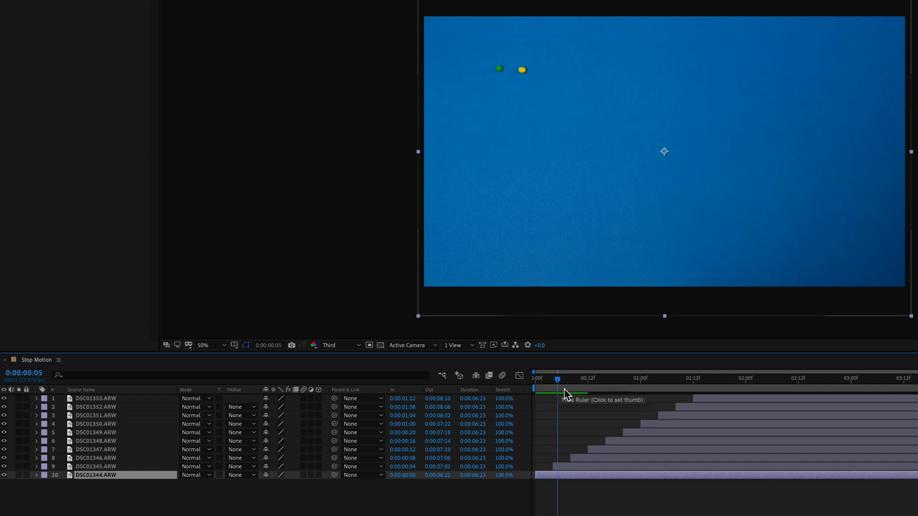
# Step: Jump to a later frame of the Stop Motion composition to see more candies appear
pyautogui.click(574, 379)
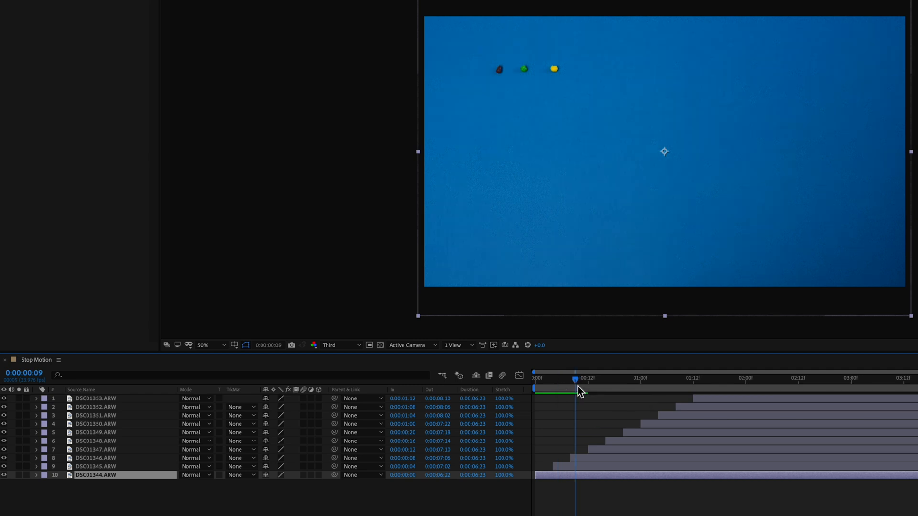
pyautogui.moveTo(579, 391)
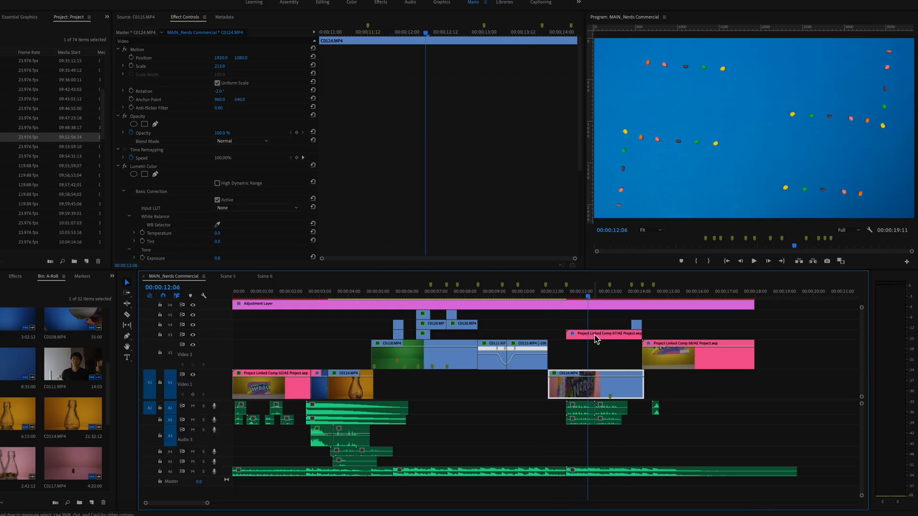
# Step: Select the linked After Effects scene clip on the Premiere timeline
pyautogui.click(603, 333)
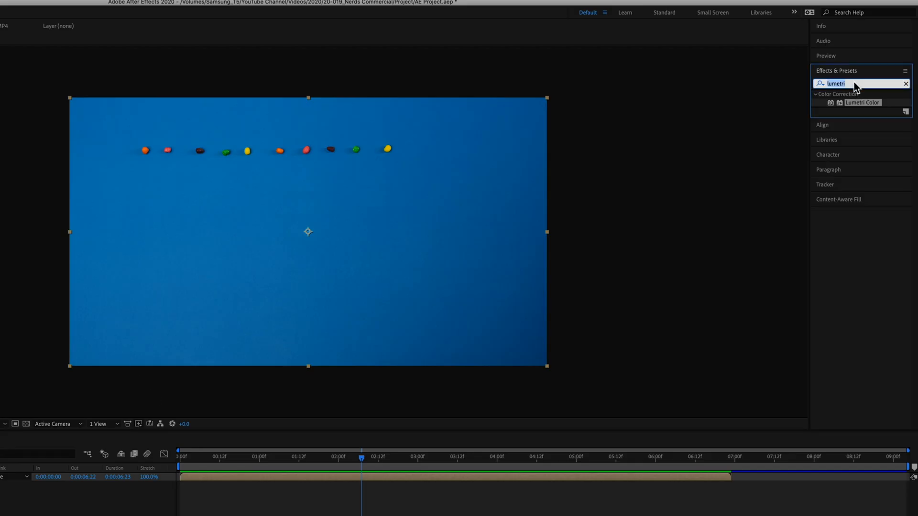
# Step: Apply a Color Key to the Stop Motion layer and sample the leftover corner blue to remove the background
pyautogui.click(907, 83)
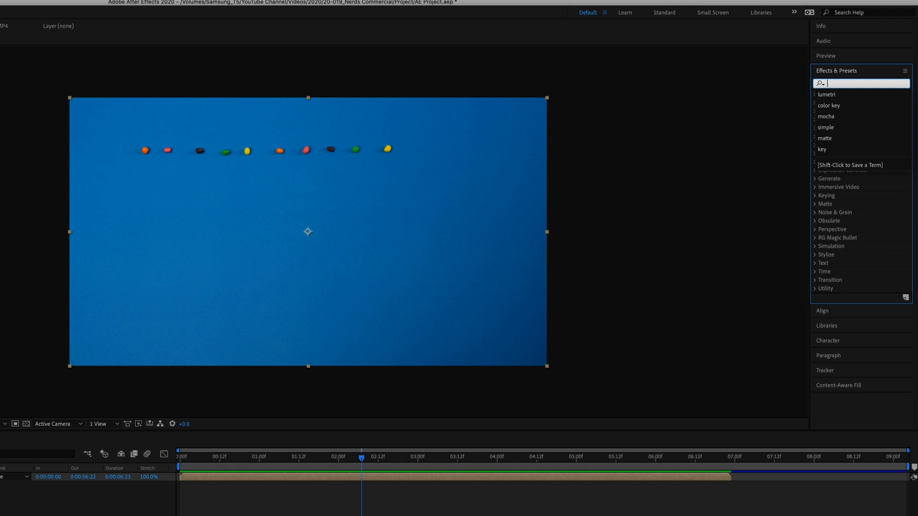
pyautogui.write('color key')
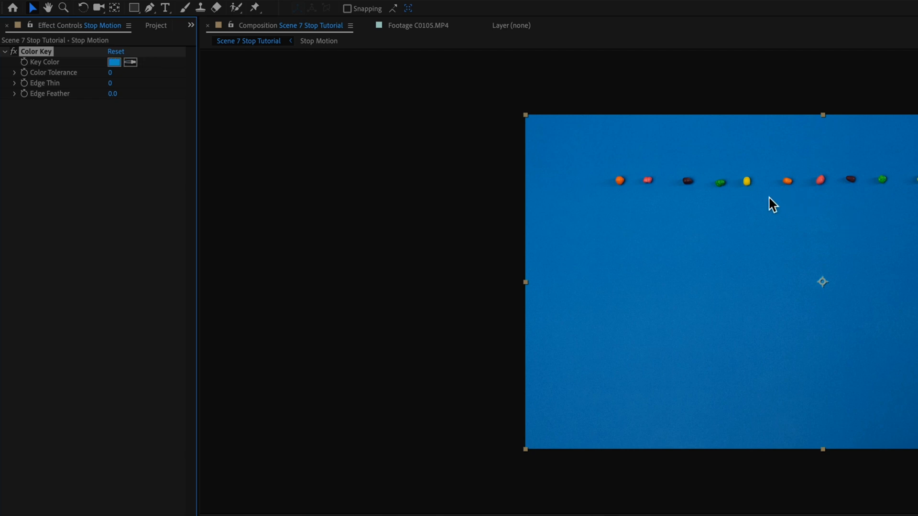
pyautogui.moveTo(794, 197)
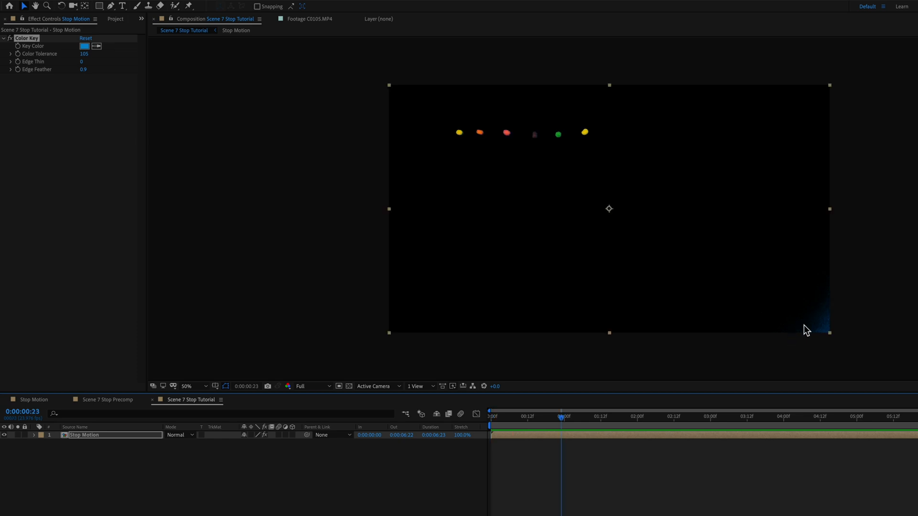
pyautogui.click(714, 416)
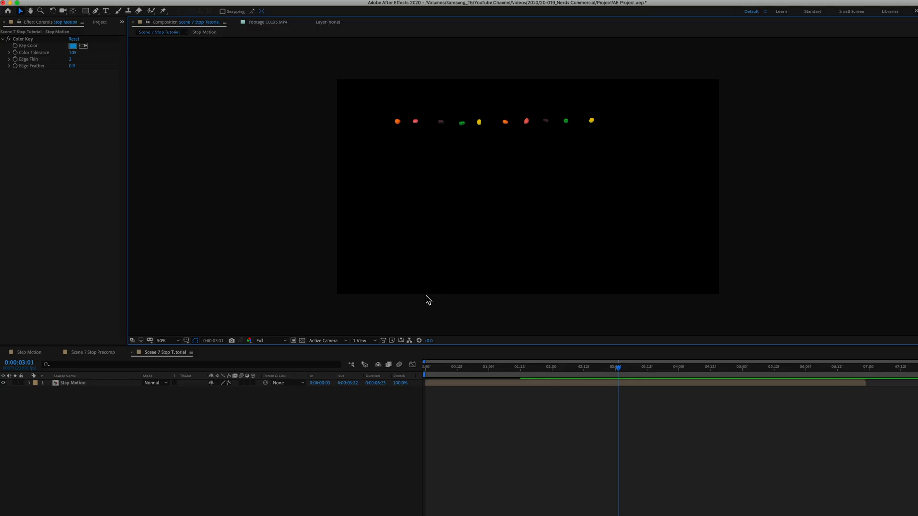
pyautogui.moveTo(397, 287)
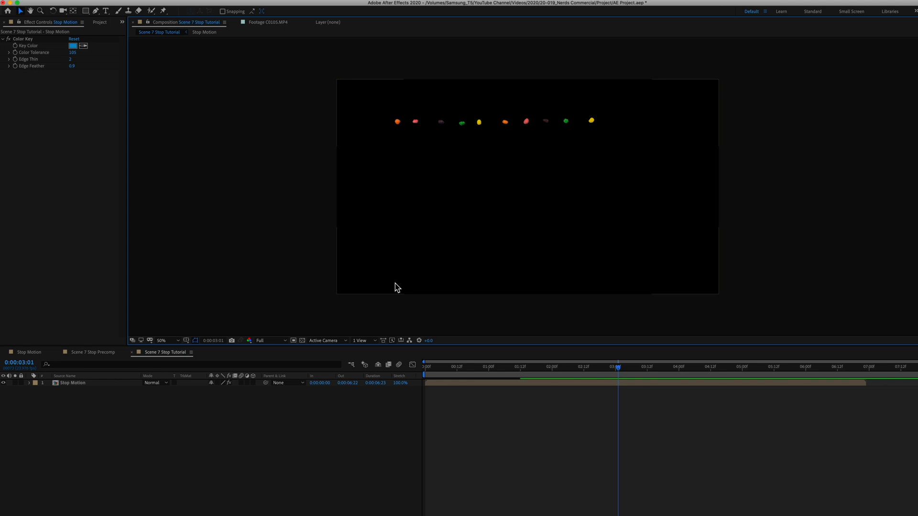
pyautogui.moveTo(398, 248)
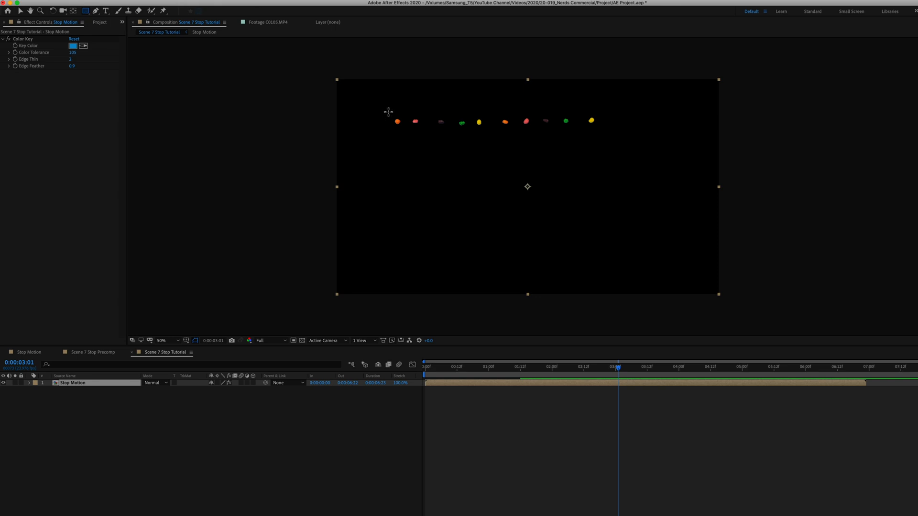
# Step: Draw a rectangular mask tightly around the row of nerds
pyautogui.moveTo(387, 111); pyautogui.dragTo(641, 130)
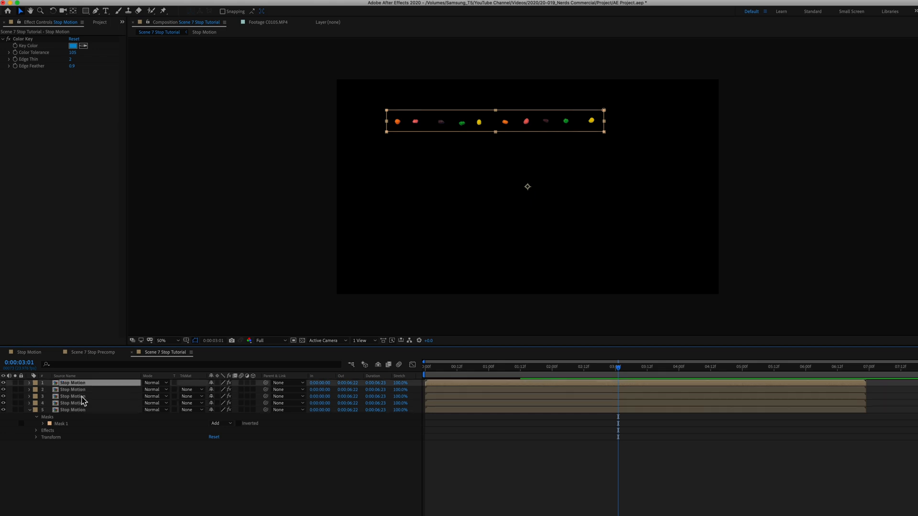
# Step: Select a duplicated nerd-line layer to position it along the frame edge
pyautogui.click(72, 410)
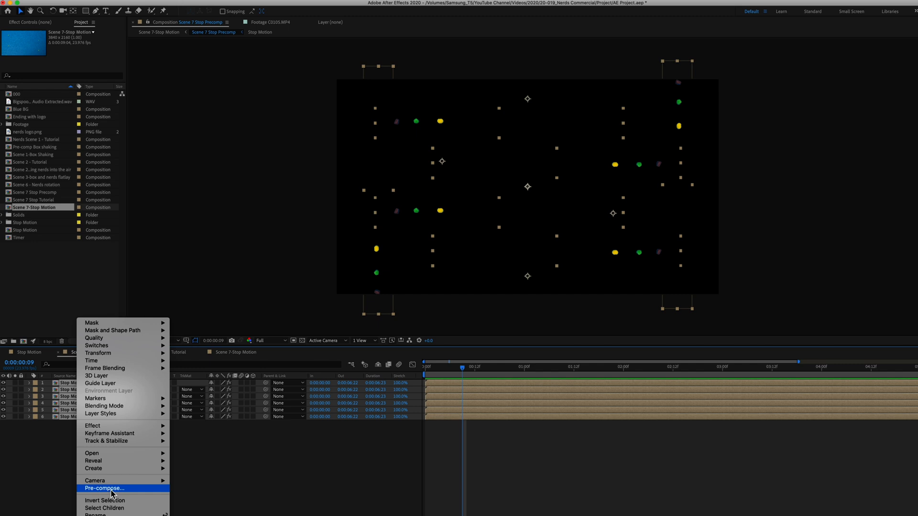
# Step: Pre-compose the six nerd line layers into Scene 7 Stop Precomp with all attributes moved
pyautogui.click(104, 489)
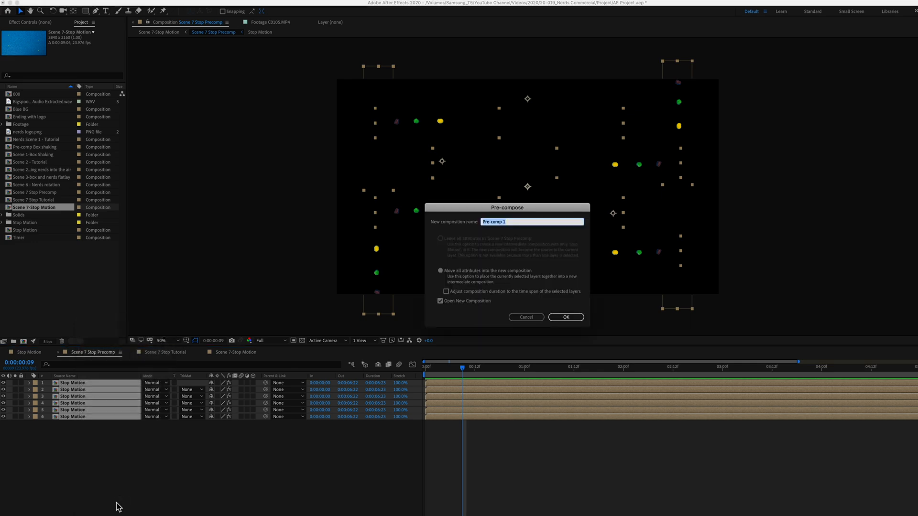
pyautogui.click(565, 316)
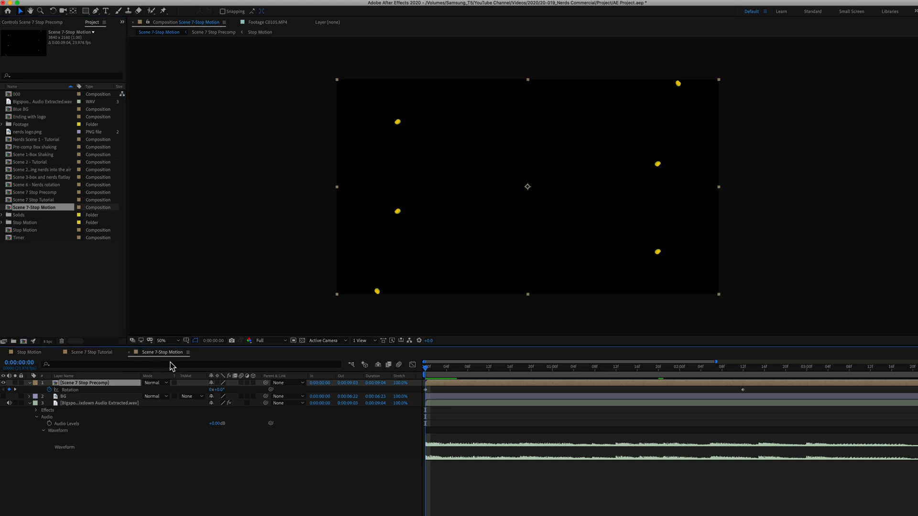
pyautogui.moveTo(198, 374)
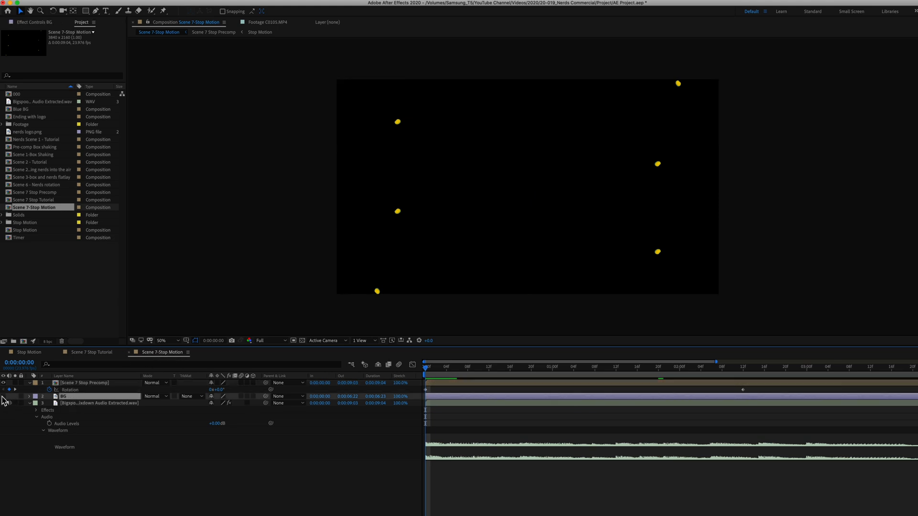
# Step: Make the blue BG layer visible and preview the rotating nerd border
pyautogui.click(64, 396)
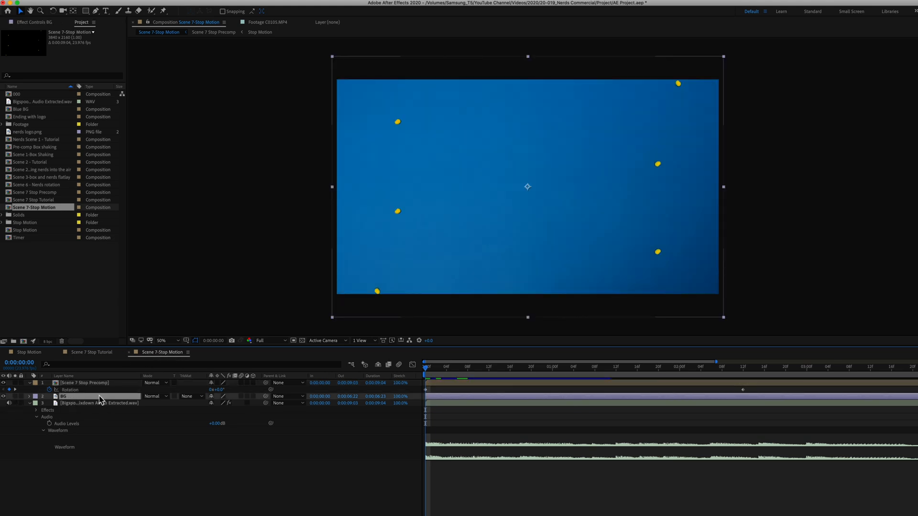
pyautogui.moveTo(427, 374)
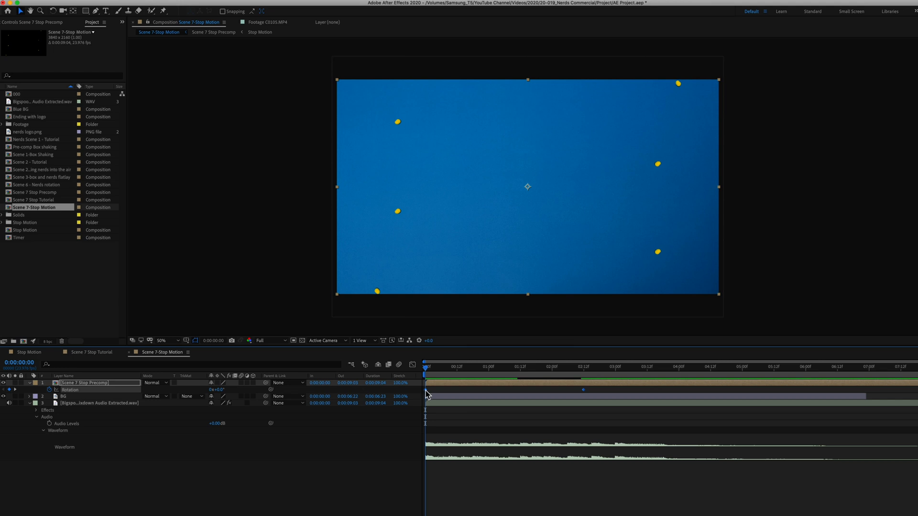
pyautogui.moveTo(408, 395)
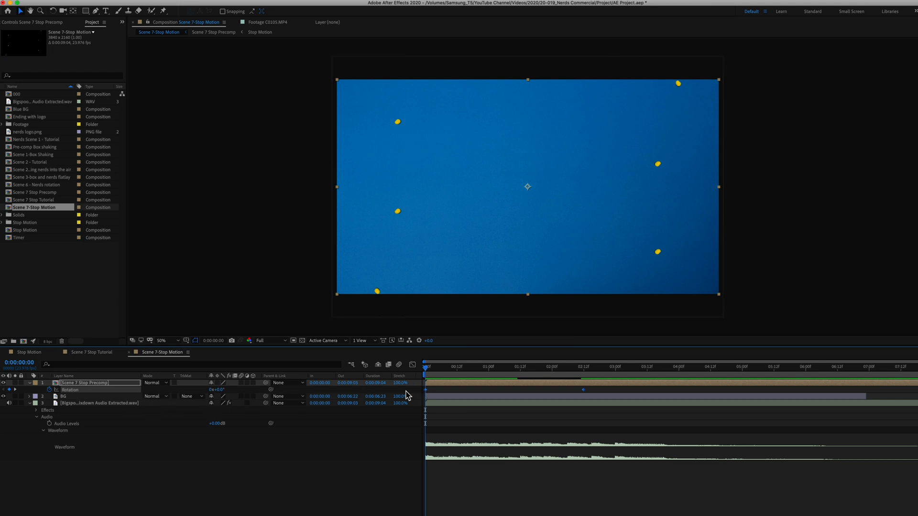
pyautogui.click(583, 366)
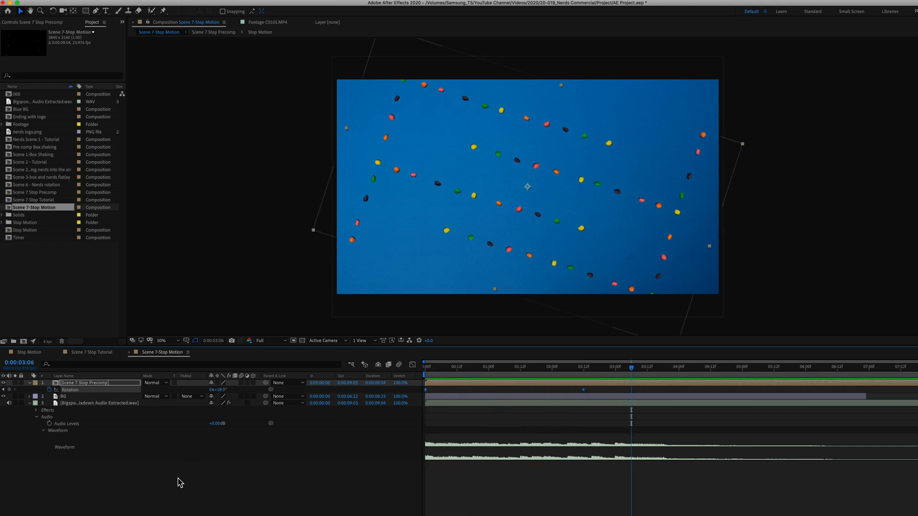
pyautogui.rightClick(85, 383)
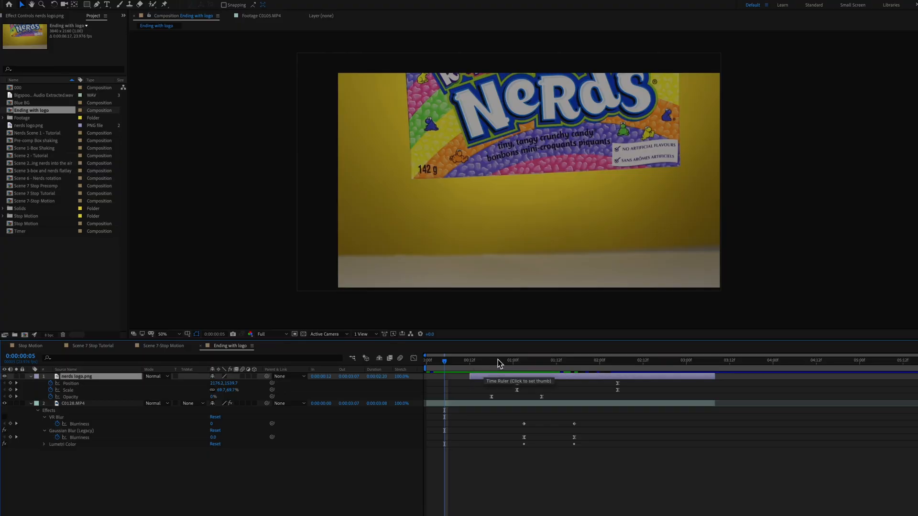
pyautogui.click(513, 361)
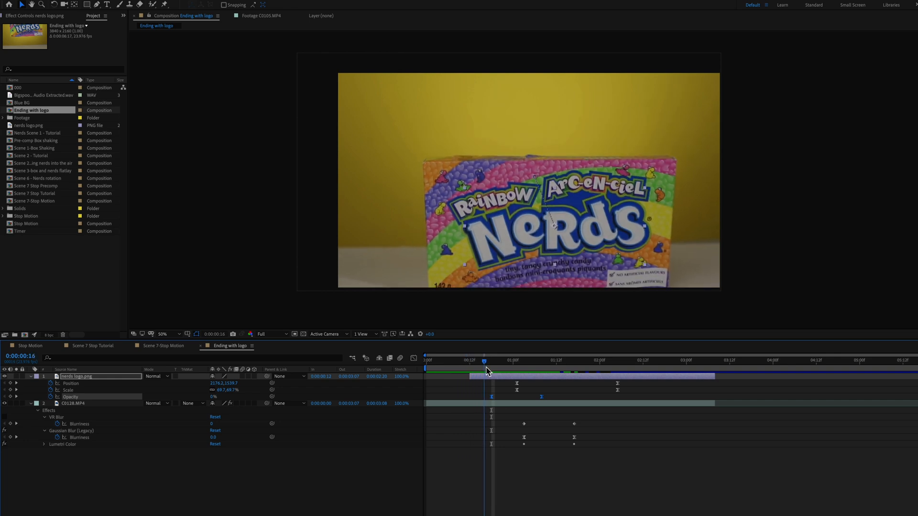
pyautogui.click(45, 417)
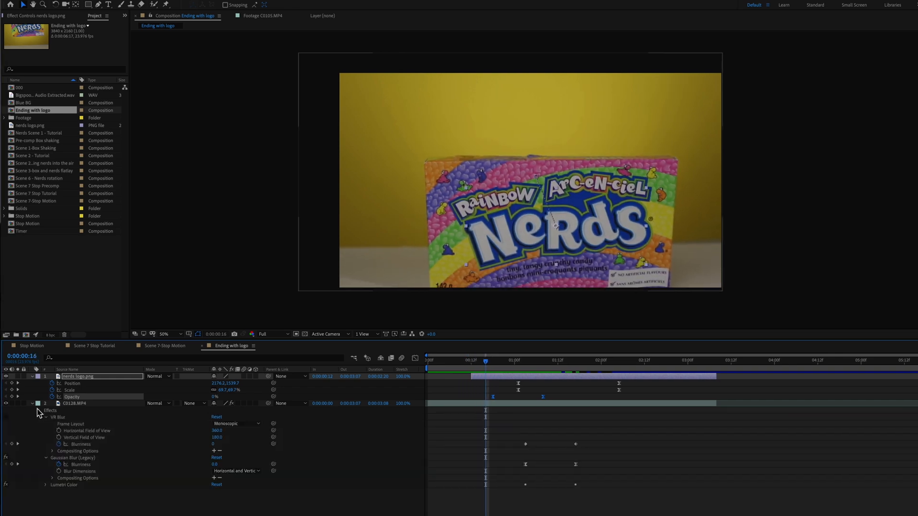